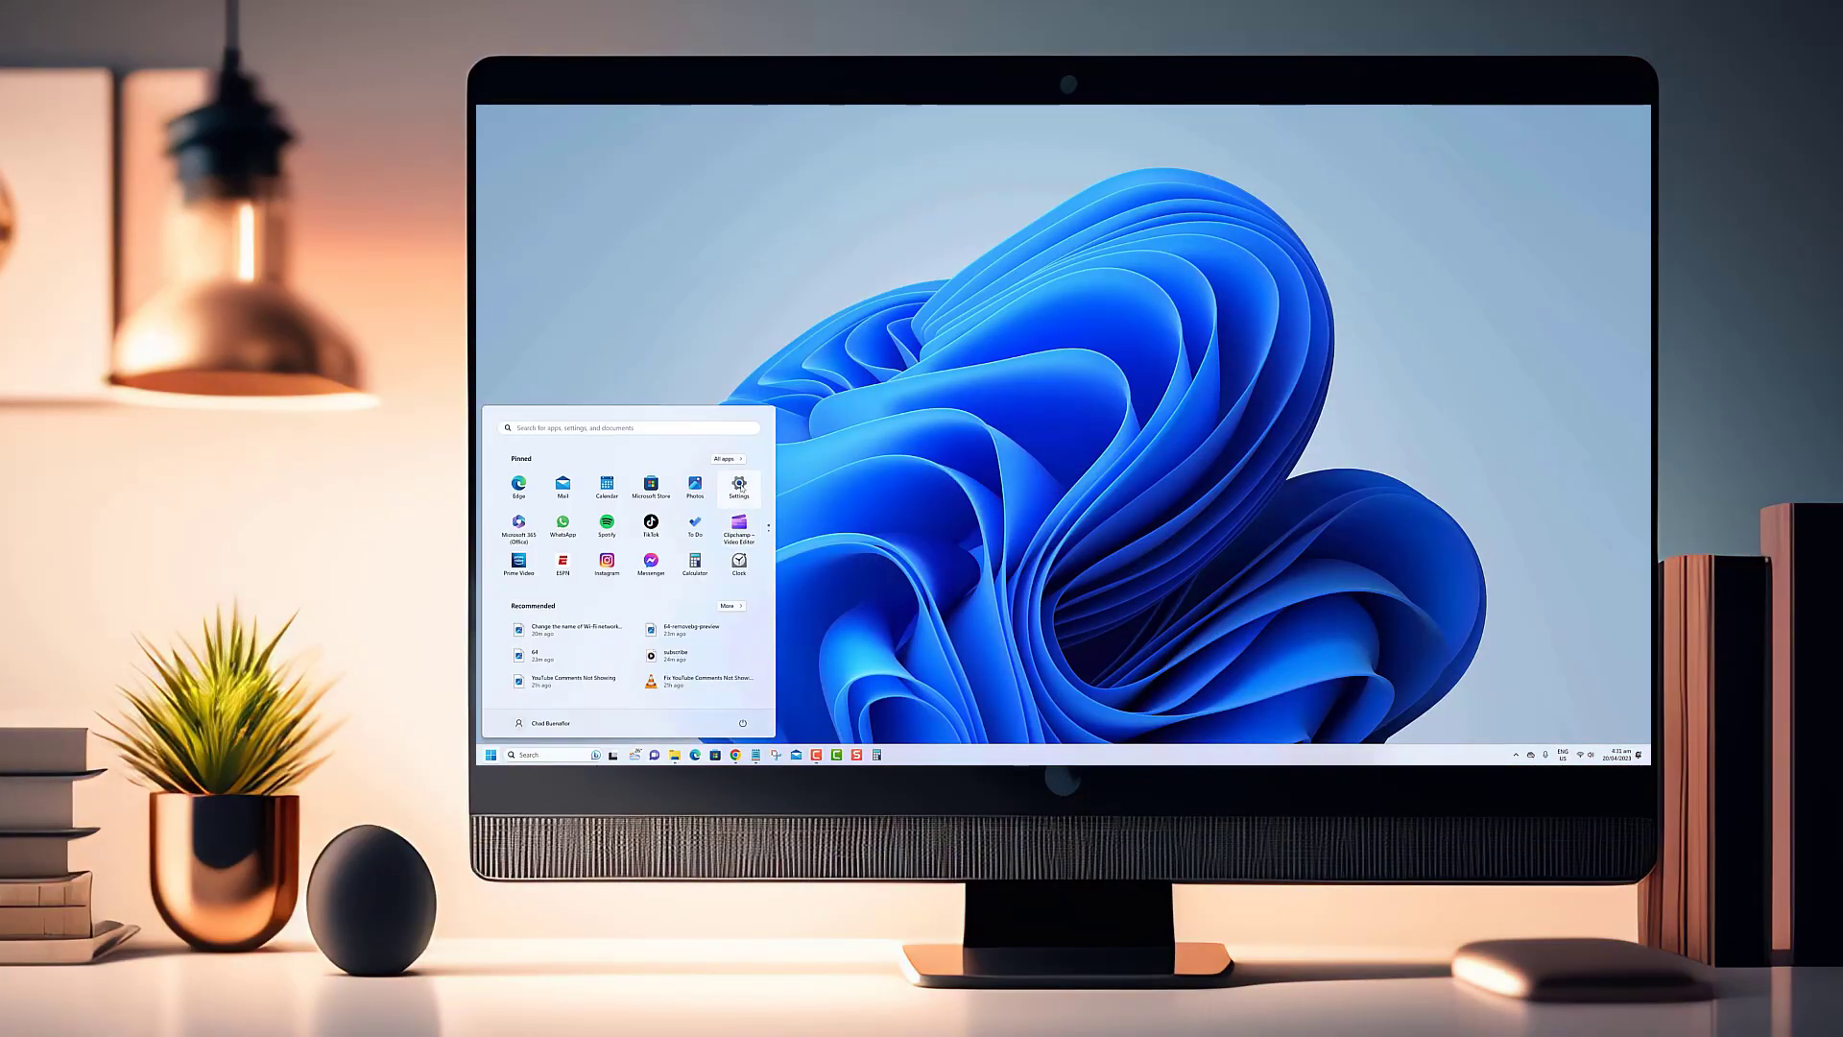
# - Launch Settings from Start and show the Network & internet, System, and Bluetooth & devices pages
pyautogui.click(737, 486)
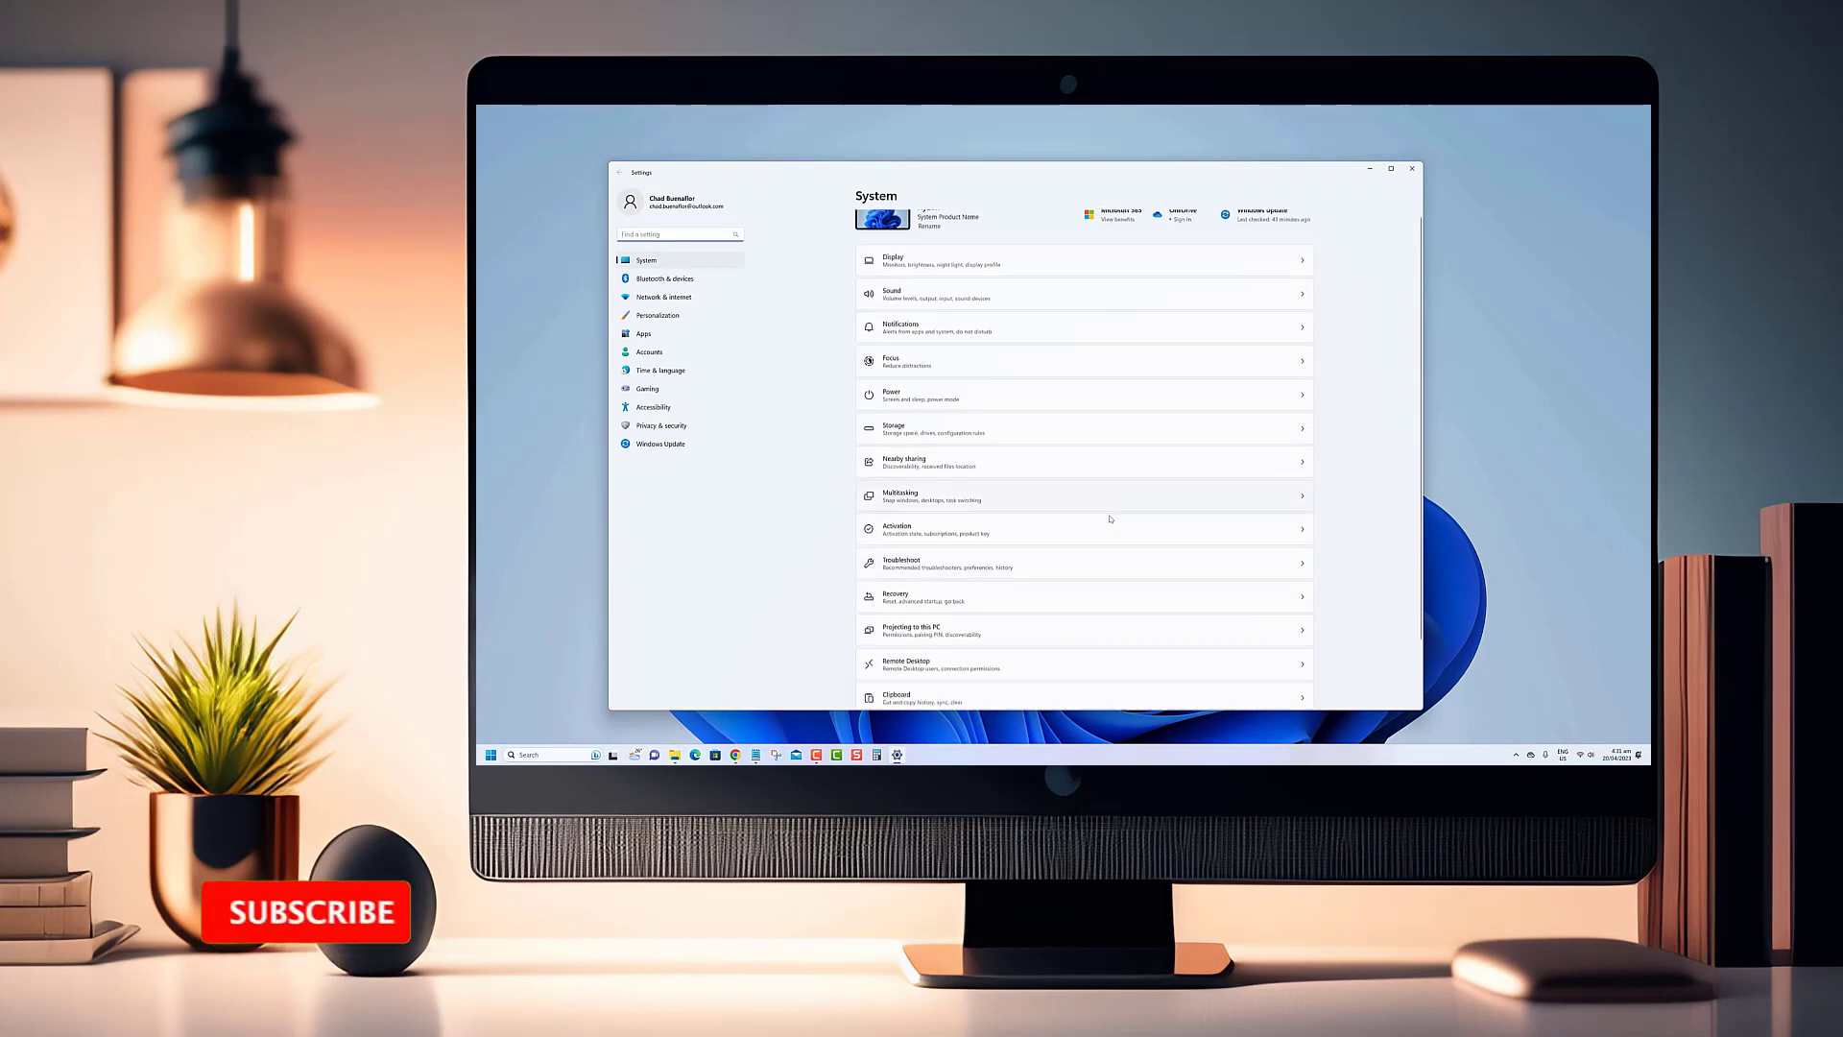
pyautogui.click(666, 296)
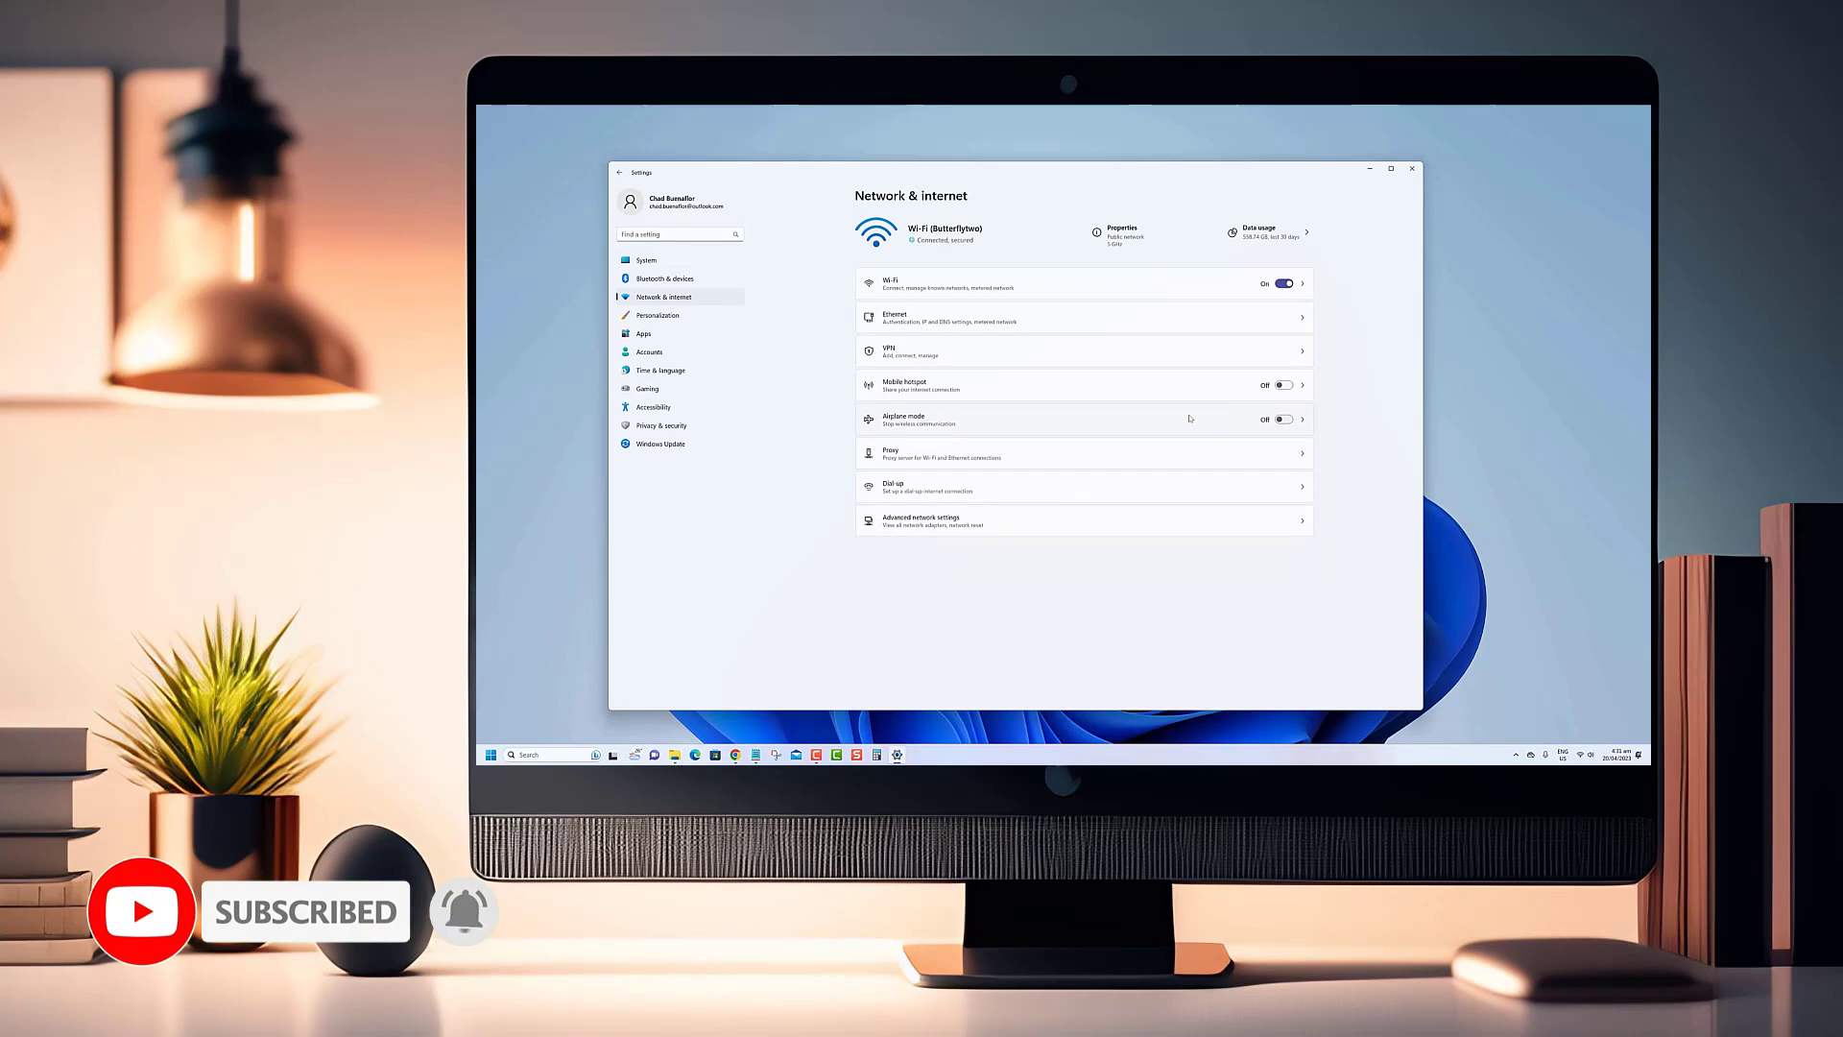
pyautogui.click(645, 259)
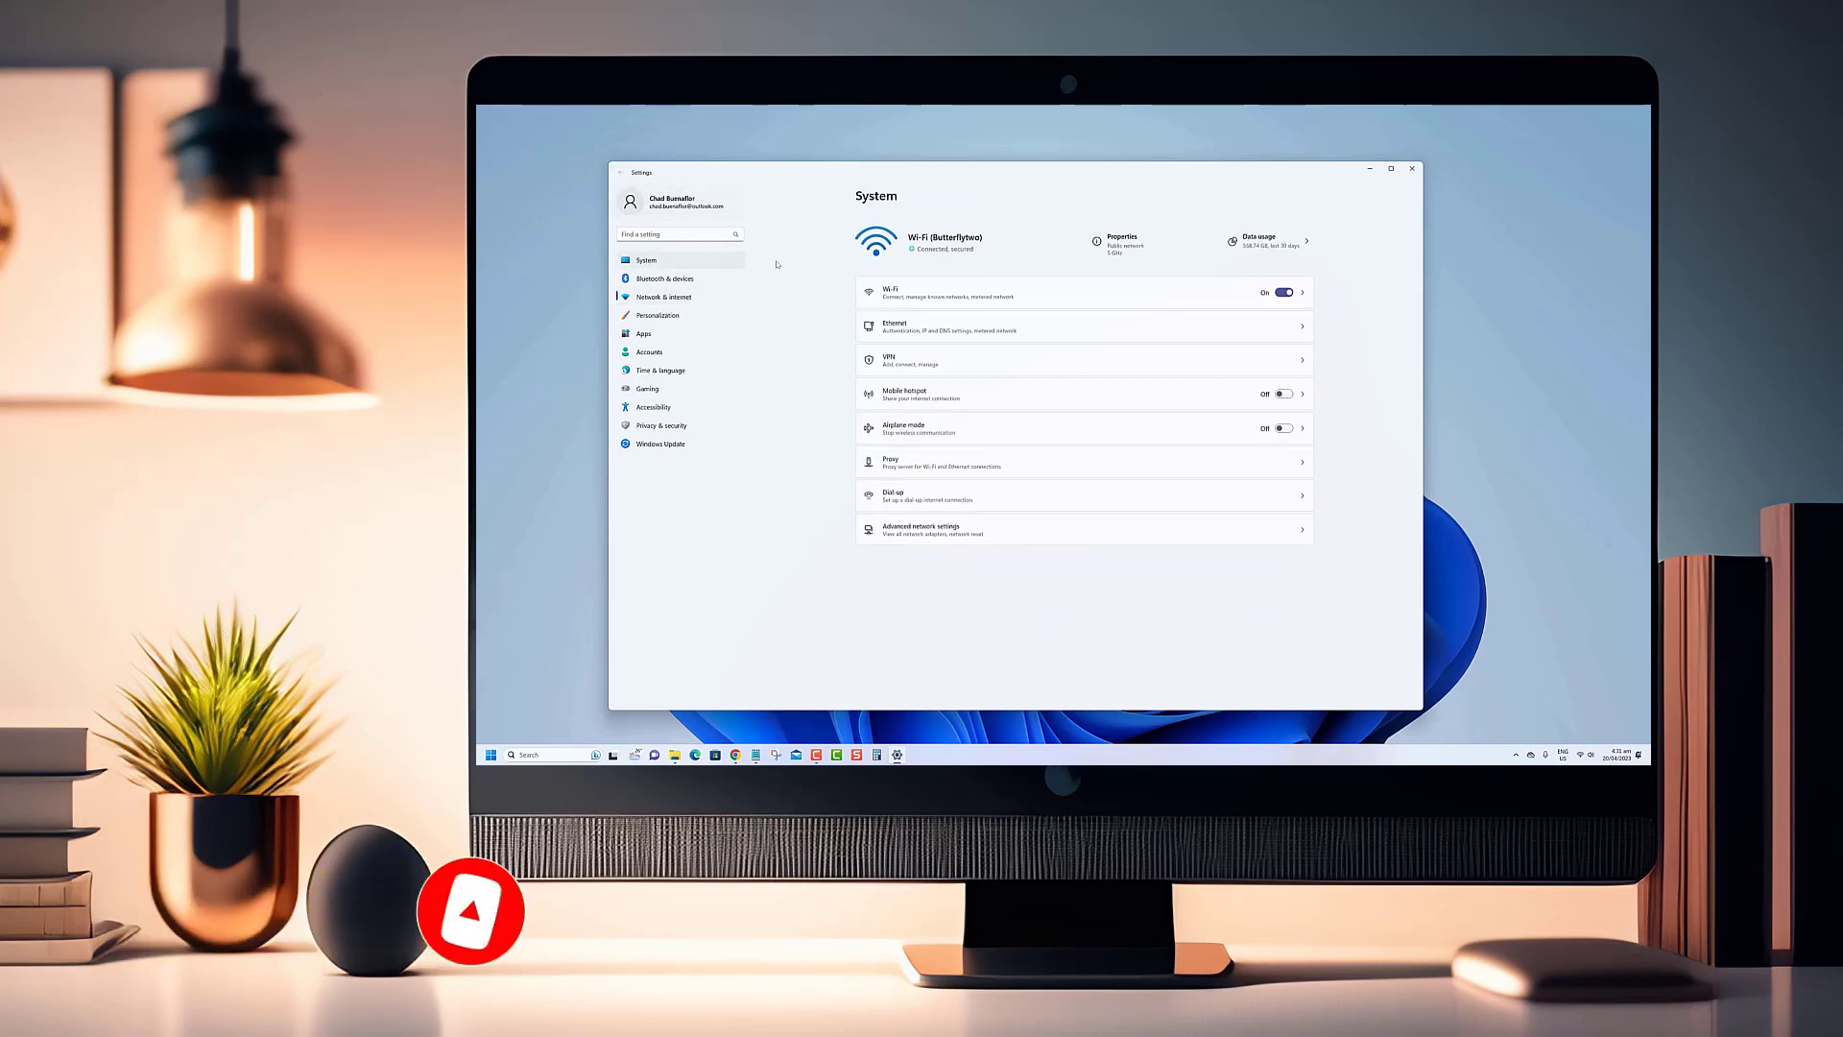
pyautogui.click(664, 278)
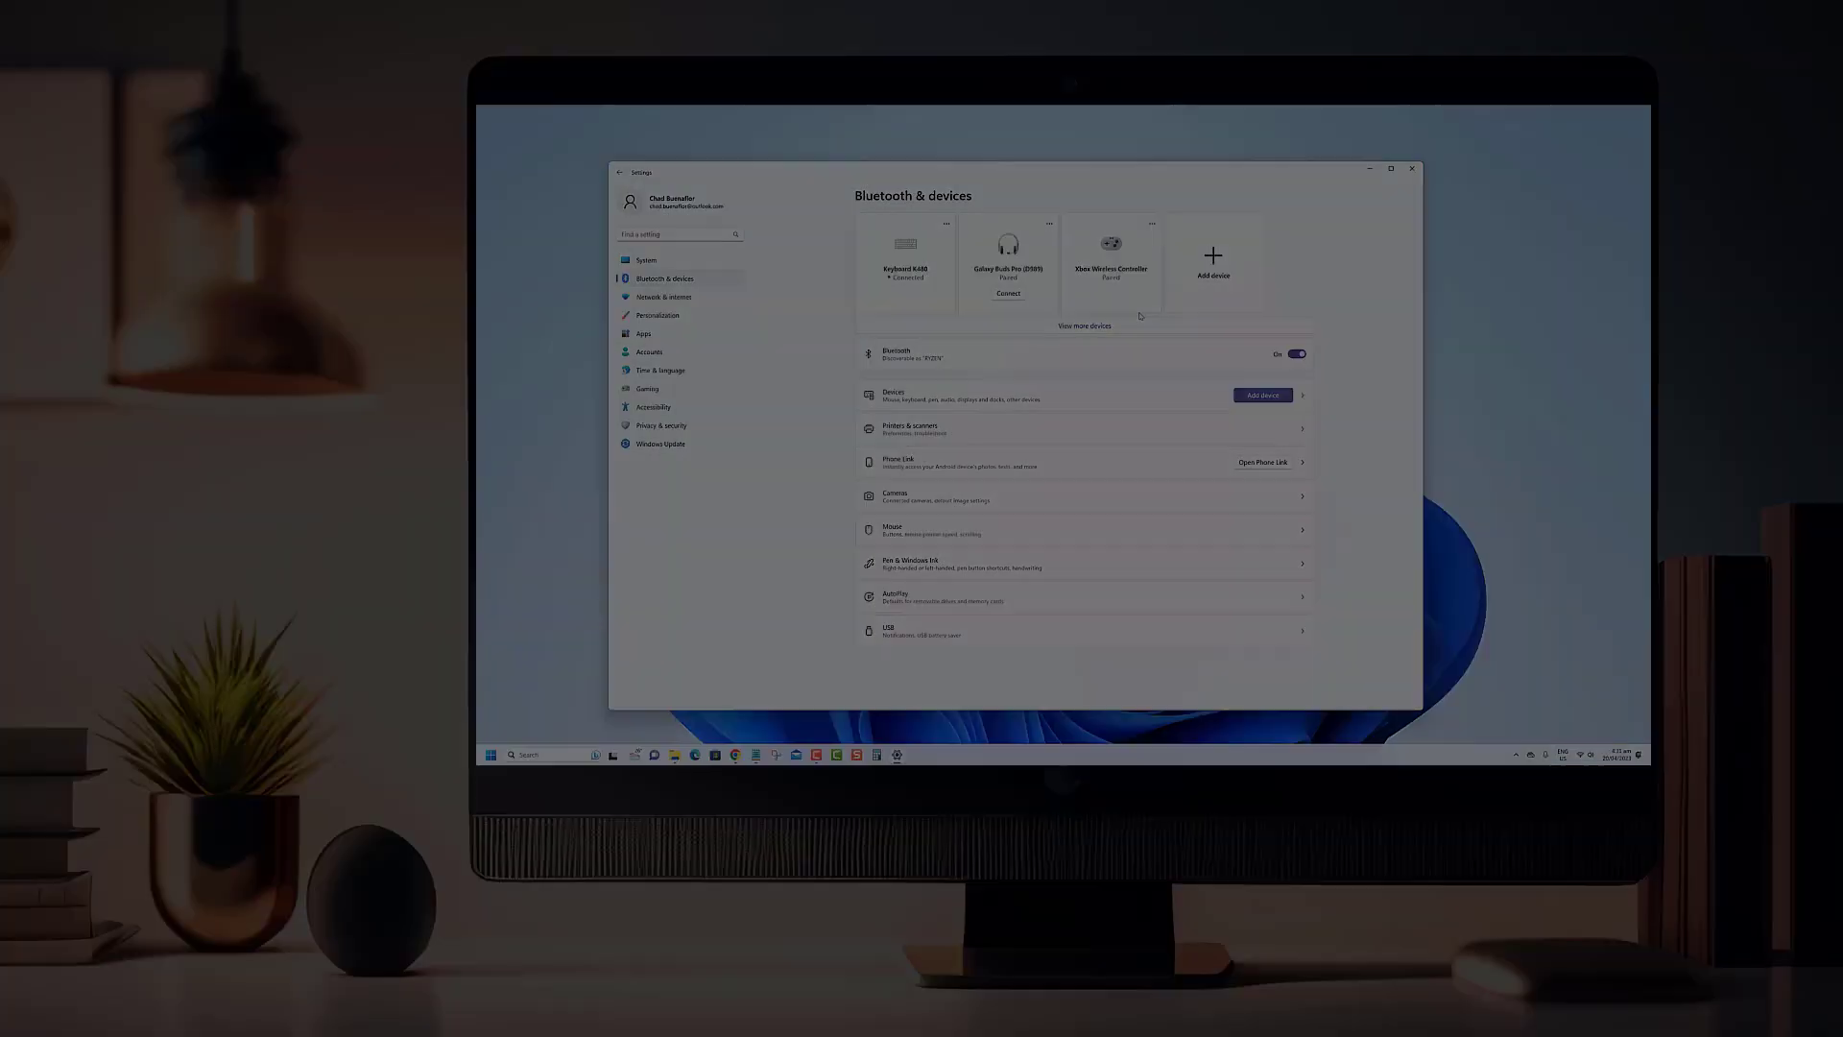